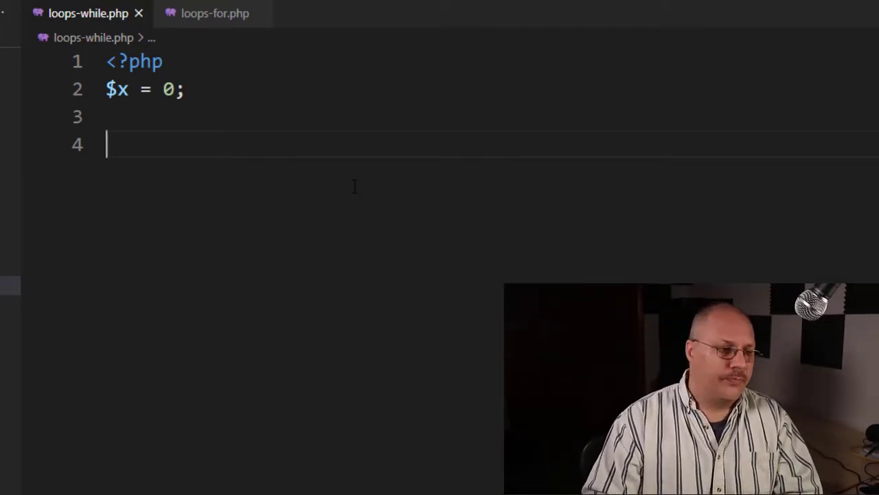
Write while($x < 10) { echo $x .'<br>'; $x++; } in loops-while.php
{"action": "type", "text": "while($"}
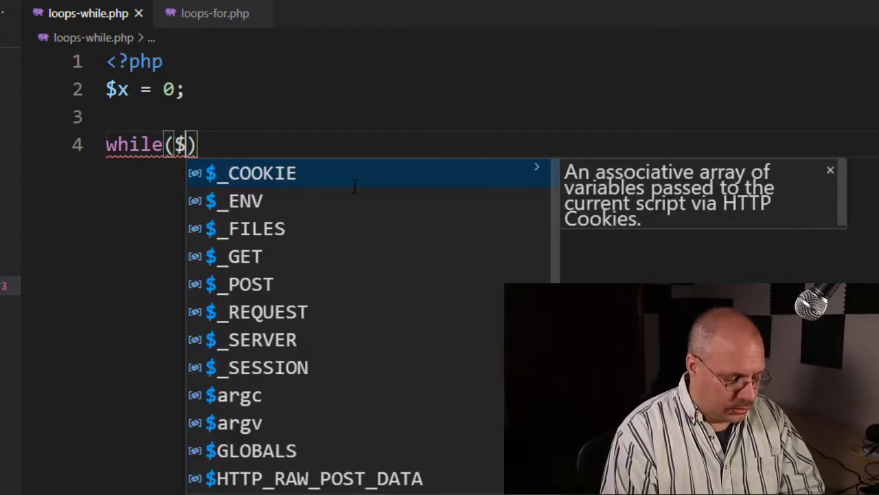
{"action": "type", "text": "x < 10"}
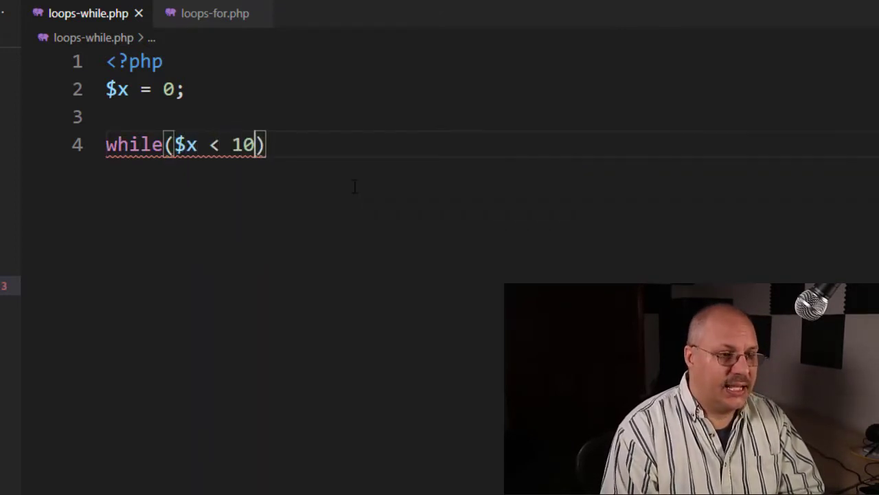
{"action": "type", "text": "{"}
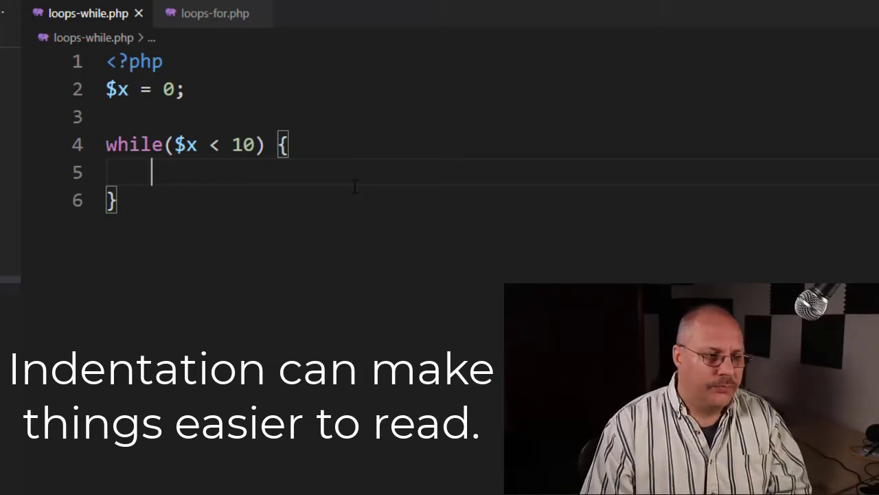
{"action": "type", "text": "e"}
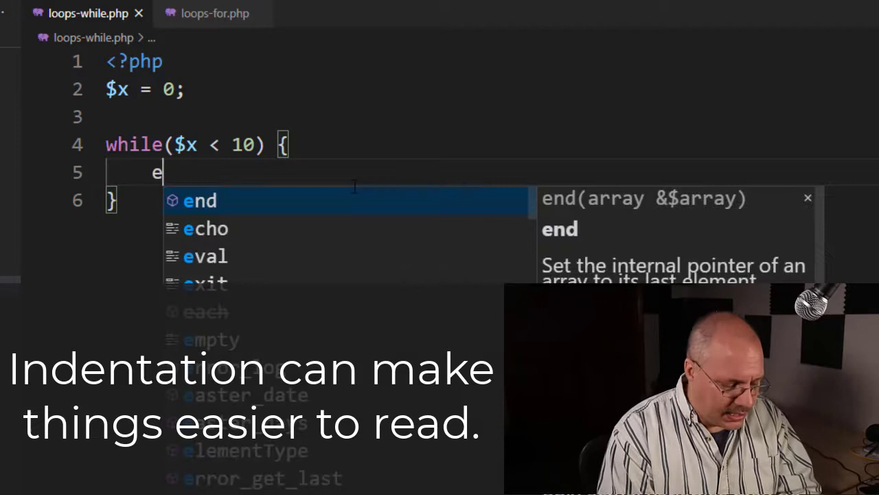
{"action": "type", "text": "cho $"}
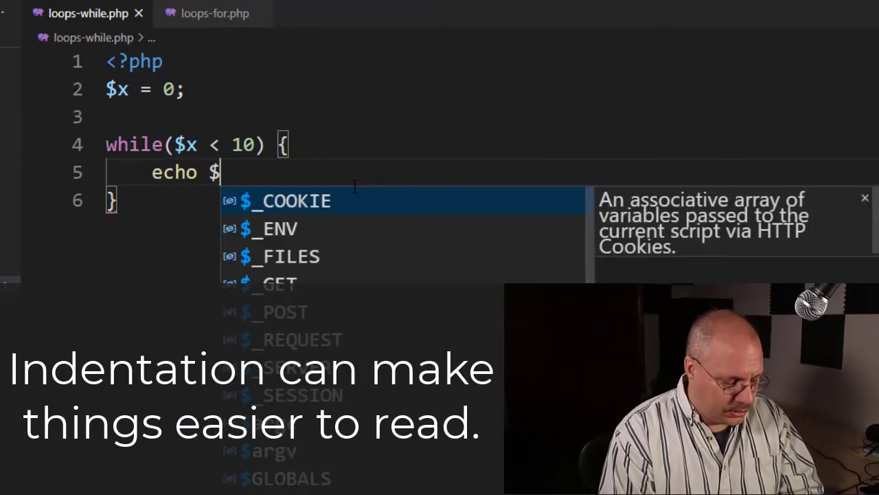
{"action": "type", "text": "x .'"}
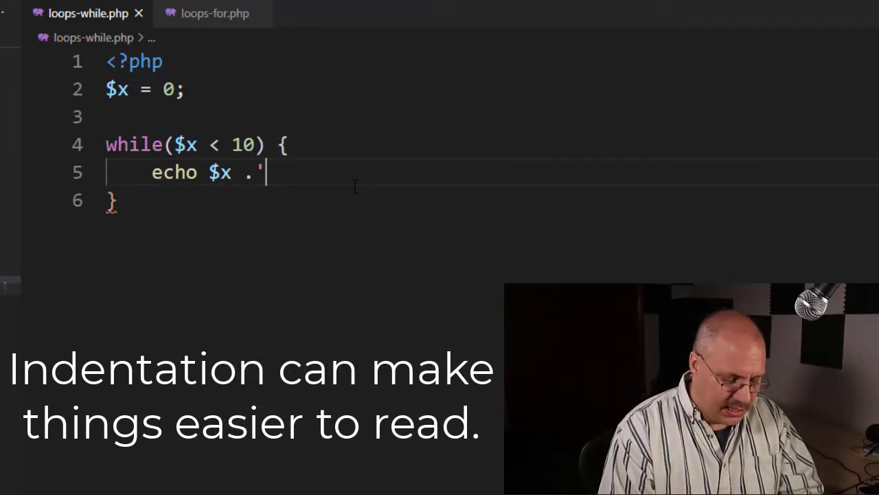
{"action": "type", "text": "<br."}
{"action": "type", "text": "$x"}
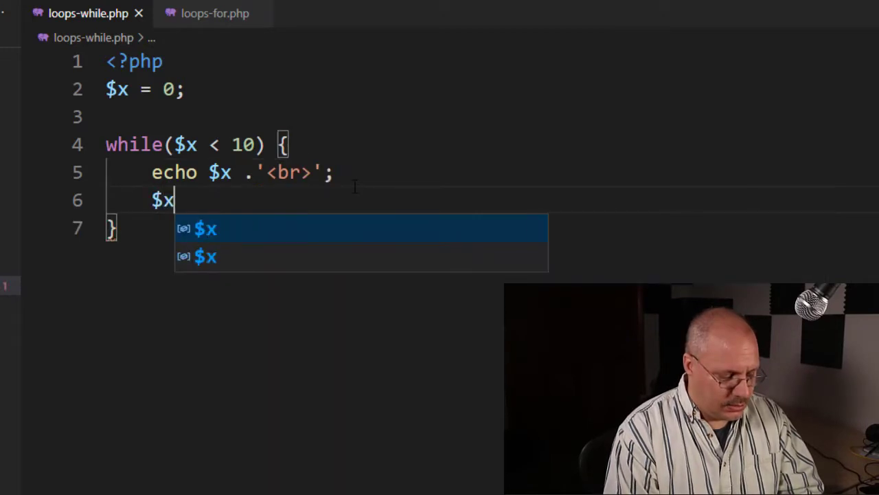
{"action": "type", "text": "++;"}
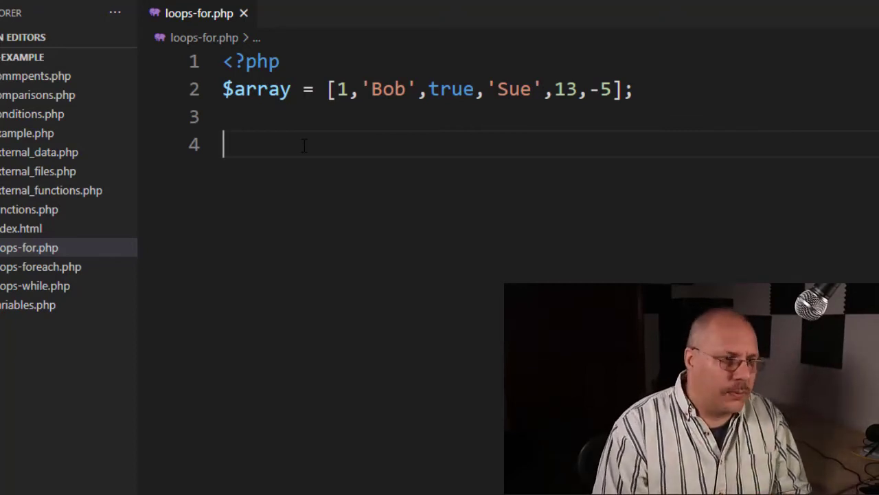
Write the loop header for($i = 0; $i < count($array); $i++) on line 4
{"action": "type", "text": "for("}
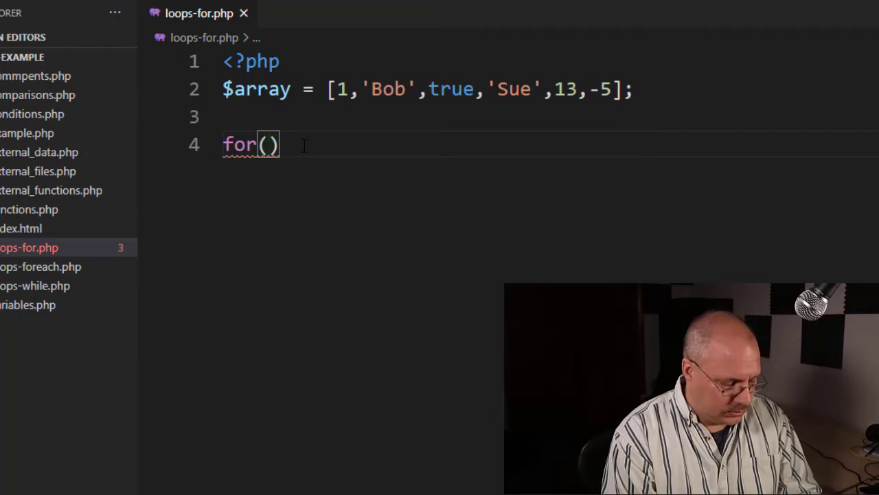
{"action": "type", "text": "$i"}
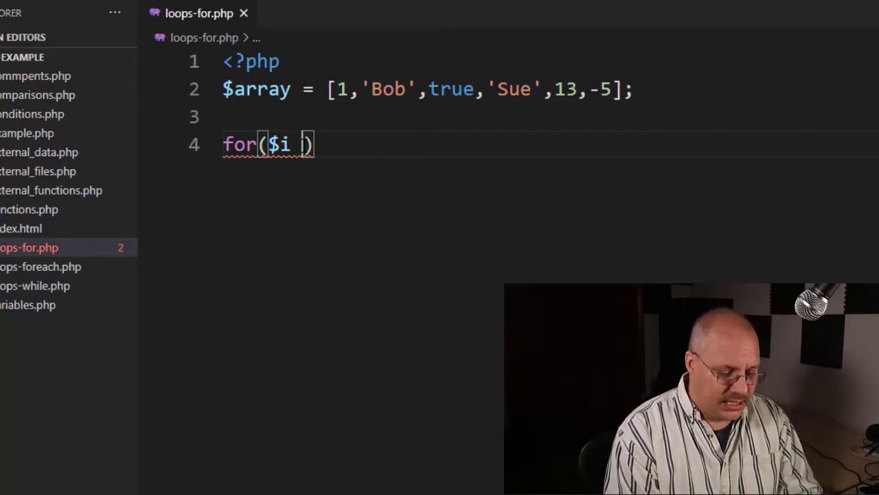
{"action": "type", "text": "= 0"}
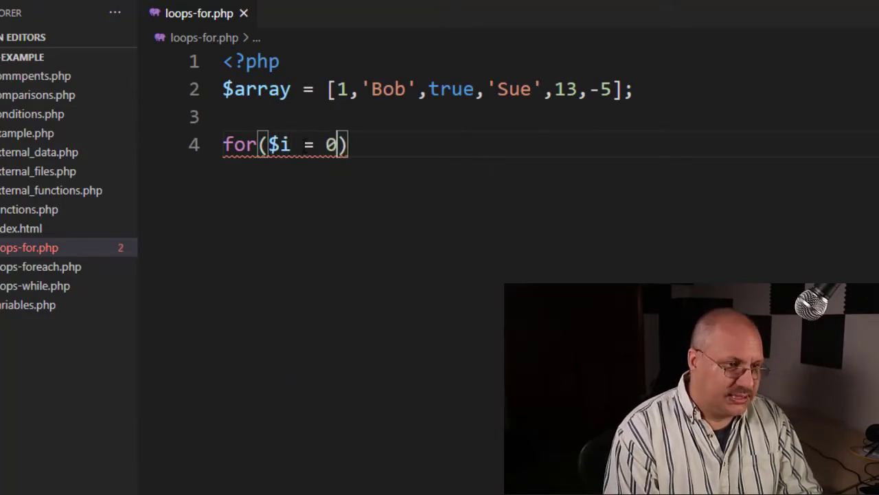
{"action": "type", "text": ";"}
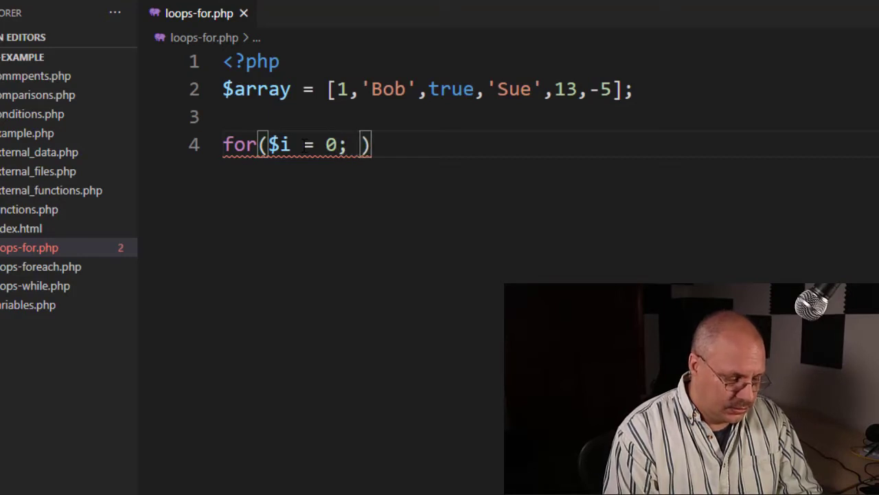
{"action": "type", "text": "$i <"}
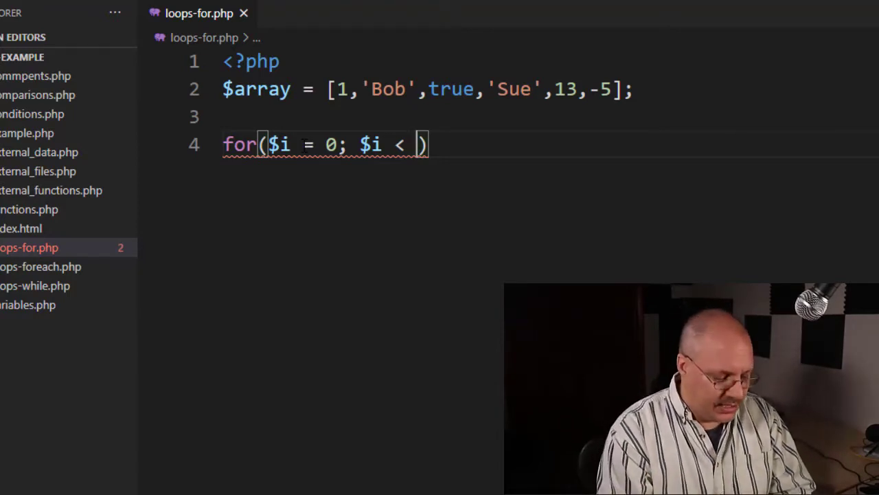
{"action": "type", "text": "count("}
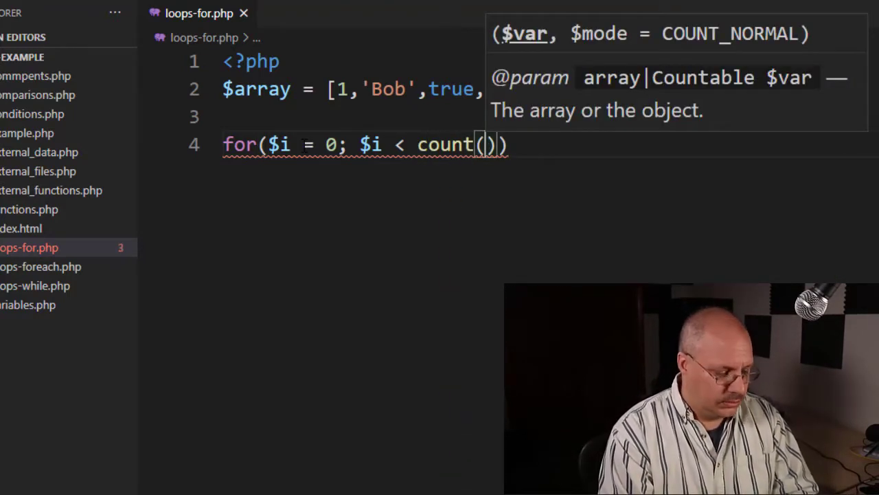
{"action": "type", "text": "$array"}
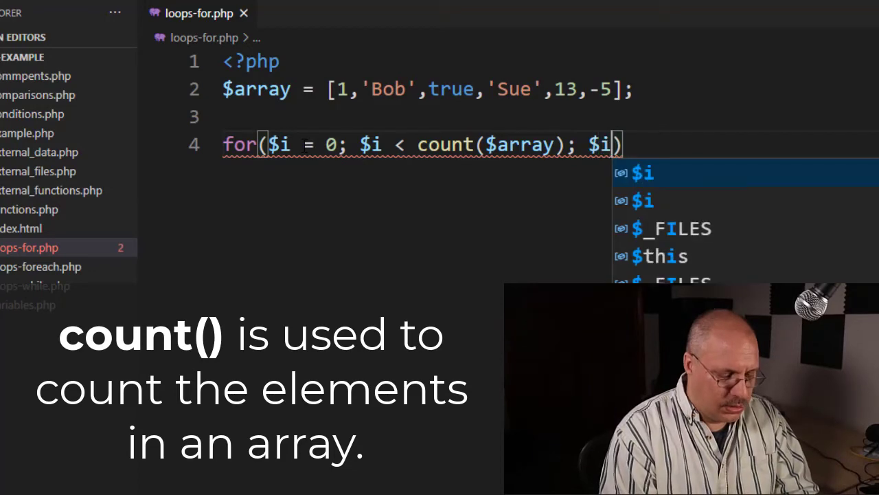
{"action": "type", "text": "++"}
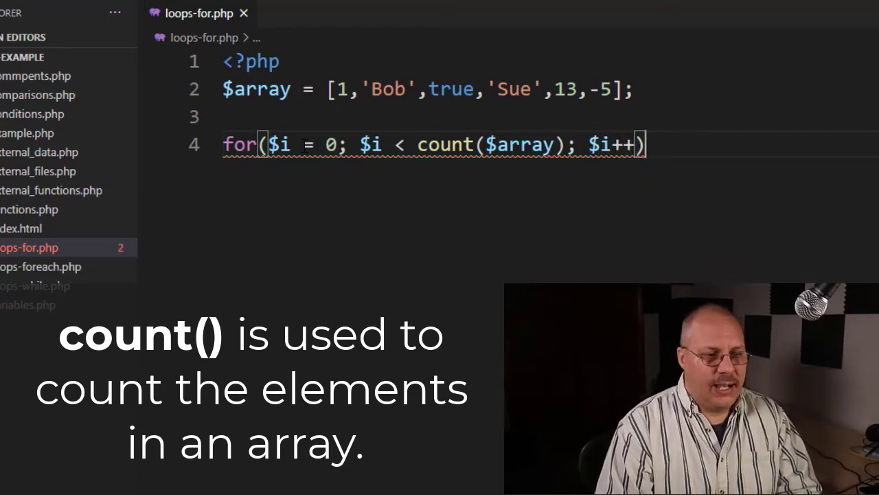
Add the loop body { echo $array[$i] . '<br>'; }
{"action": "type", "text": "{"}
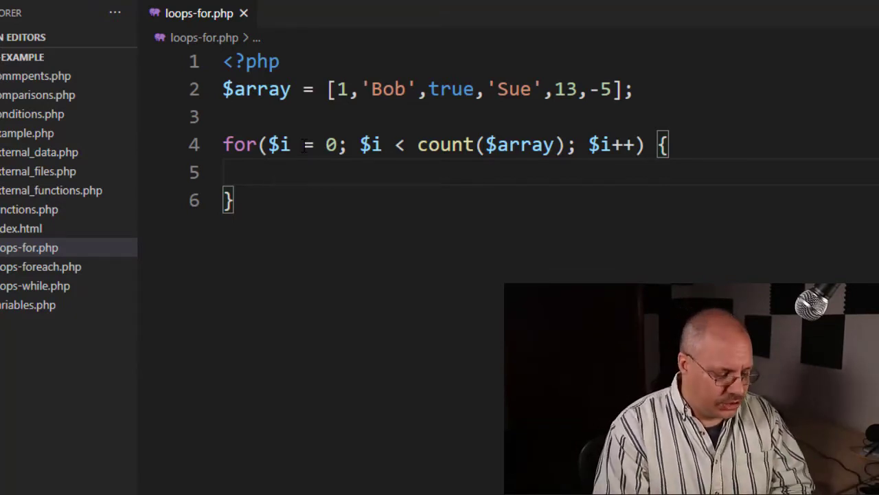
{"action": "type", "text": "echo"}
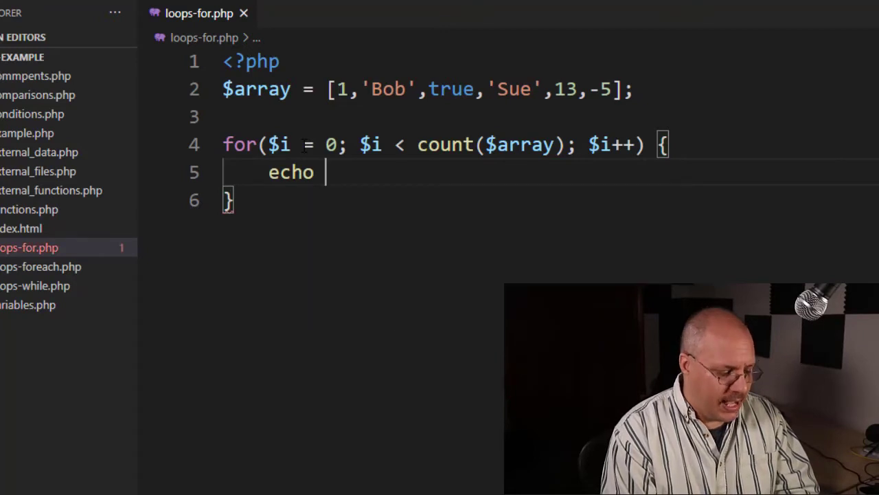
{"action": "type", "text": "$array[$"}
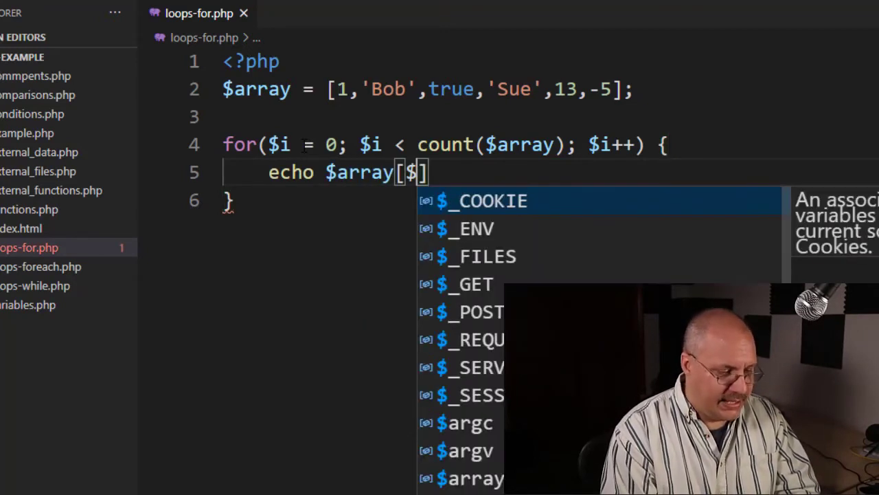
{"action": "type", "text": "i] ."}
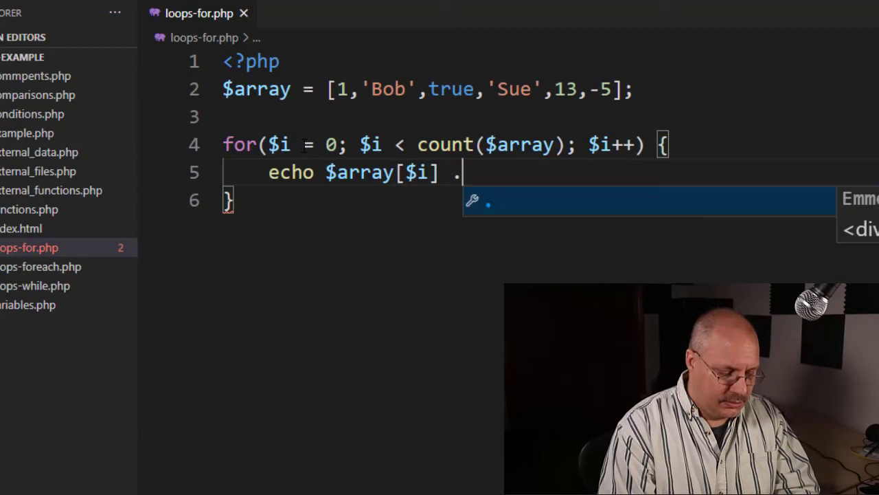
{"action": "type", "text": "'<br>"}
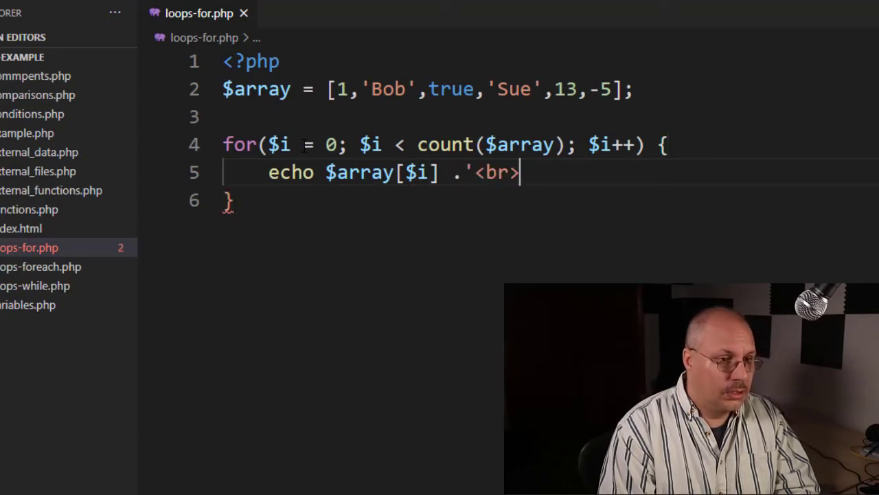
{"action": "type", "text": "';"}
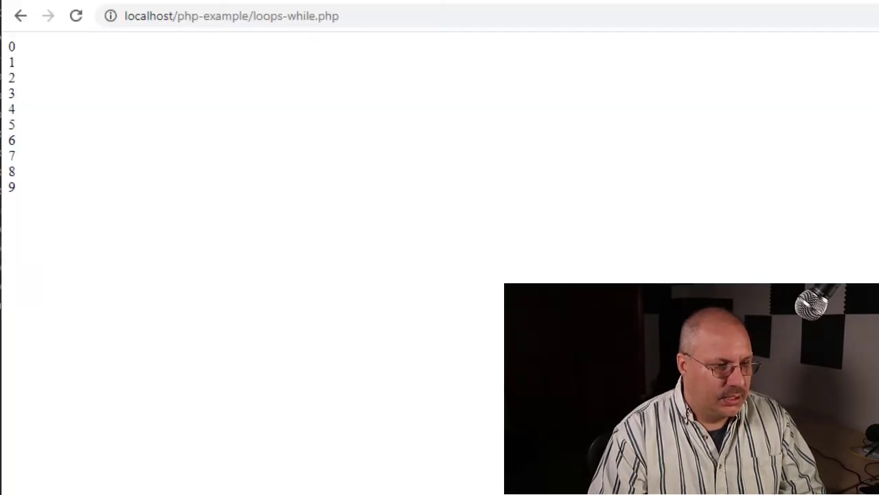
View the 0–9 while-loop output in Chrome, then return to loops-for.php
{"action": "double_click", "coordinate": [300, 16]}
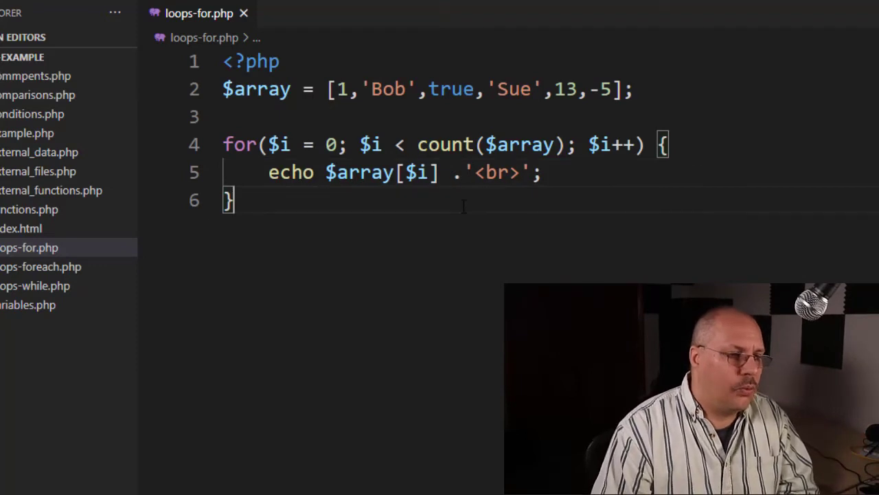
Write for($i = 0; $i < 10; $i++) { echo $i . '<br>'; } below the first loop
{"action": "key", "text": "Enter"}
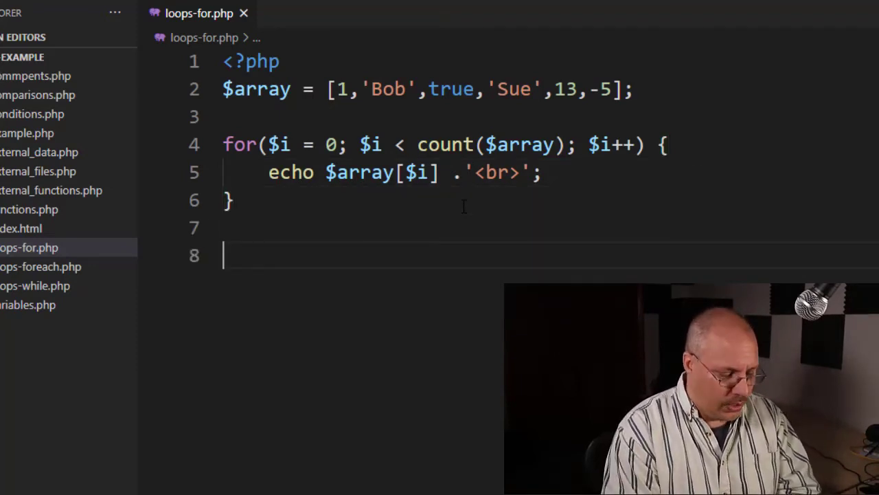
{"action": "type", "text": "for"}
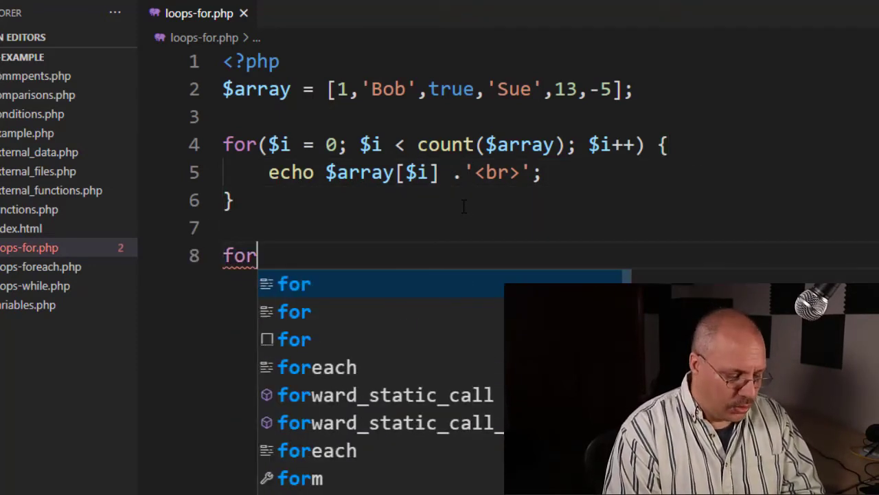
{"action": "type", "text": "($i"}
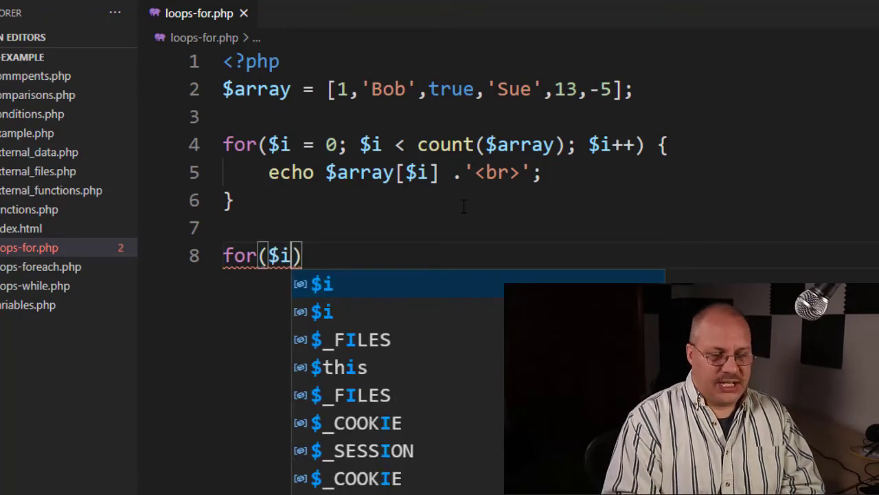
{"action": "type", "text": "= 0;"}
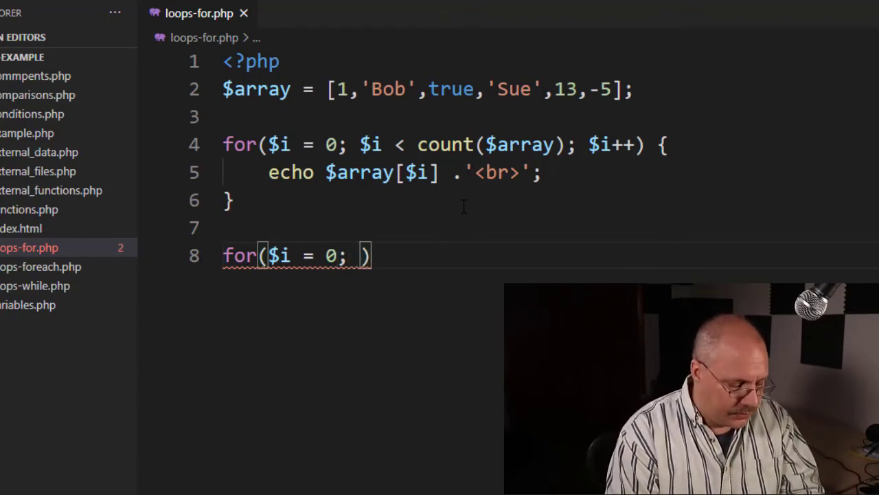
{"action": "type", "text": "$i < 1"}
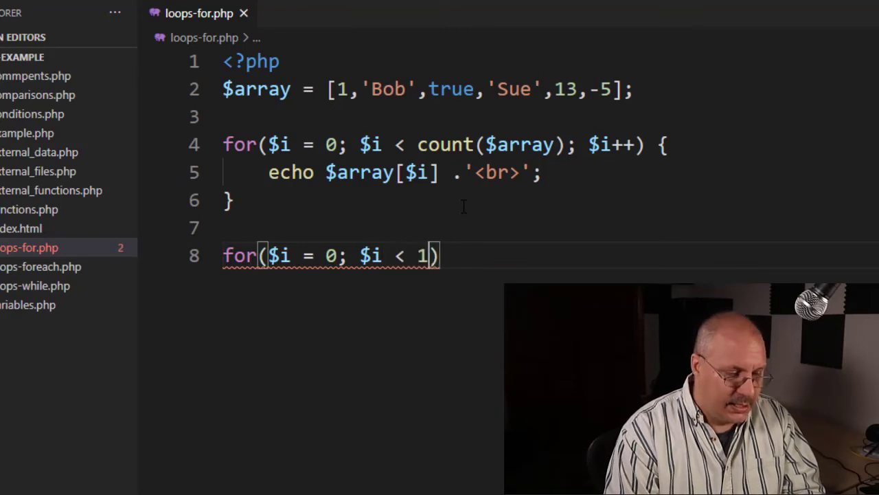
{"action": "type", "text": "0;"}
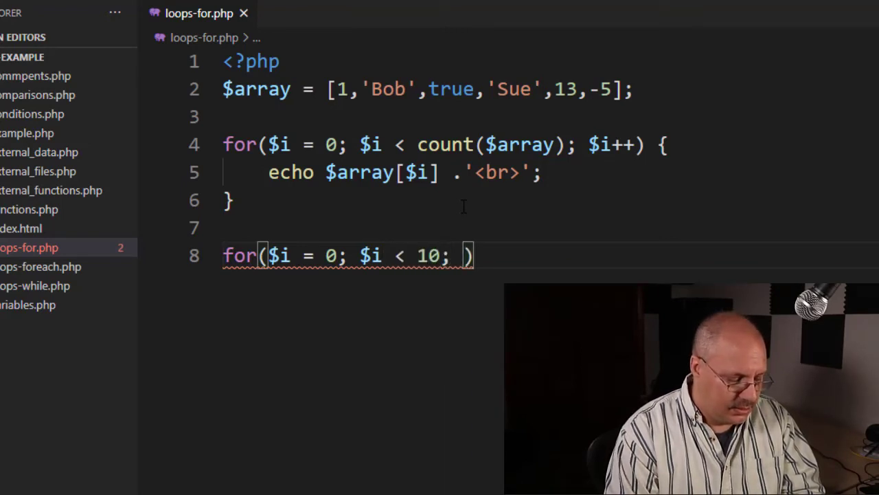
{"action": "type", "text": "$i++"}
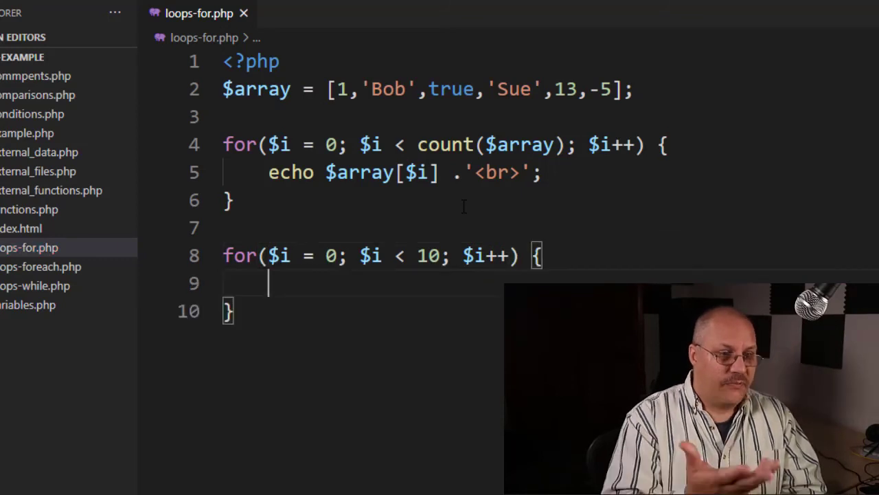
{"action": "type", "text": "echo"}
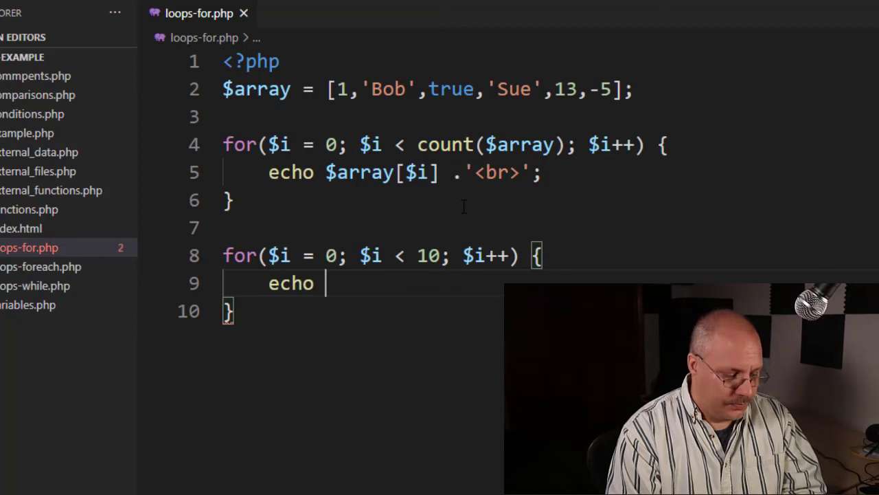
{"action": "type", "text": "$i ."}
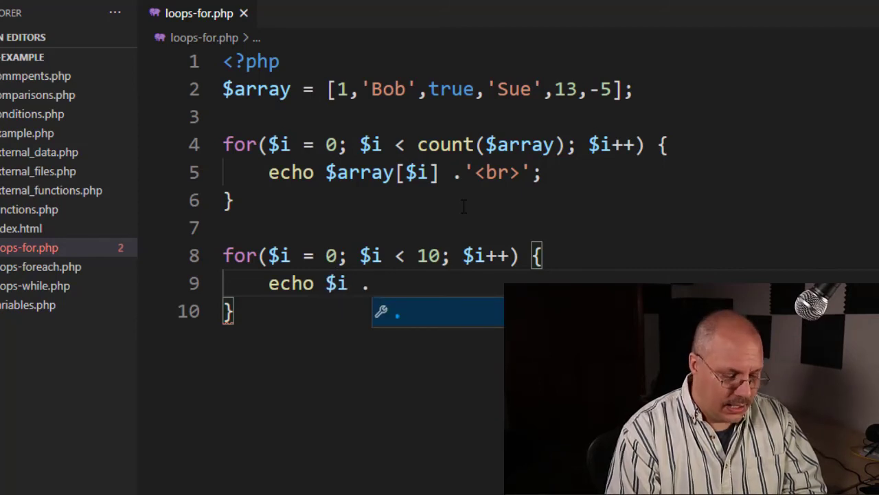
{"action": "type", "text": "'<br>';"}
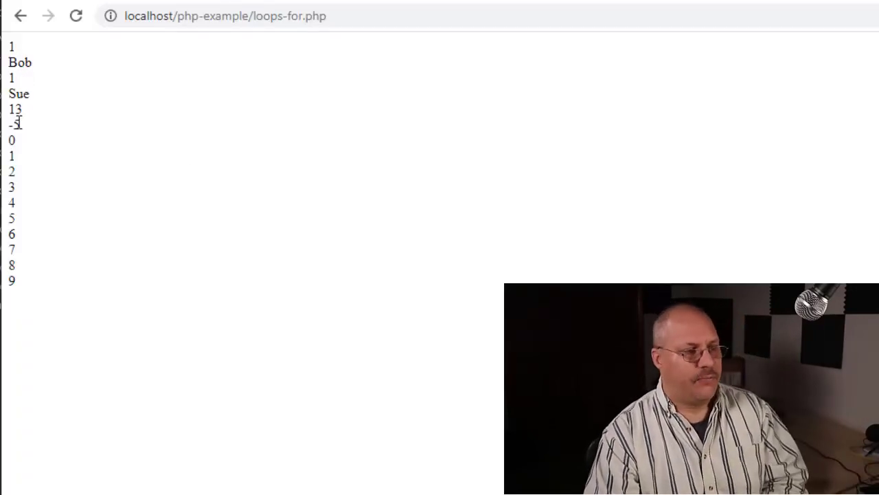
{"action": "mouse_move", "coordinate": [27, 148]}
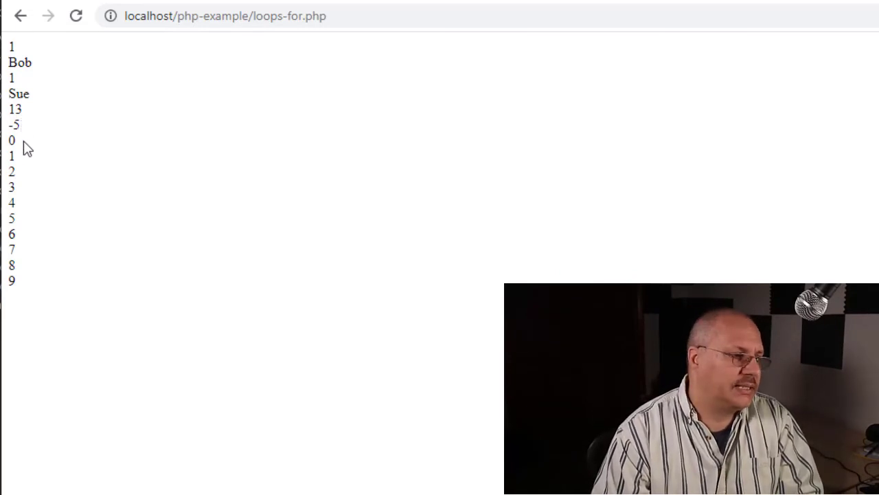
{"action": "mouse_move", "coordinate": [25, 282]}
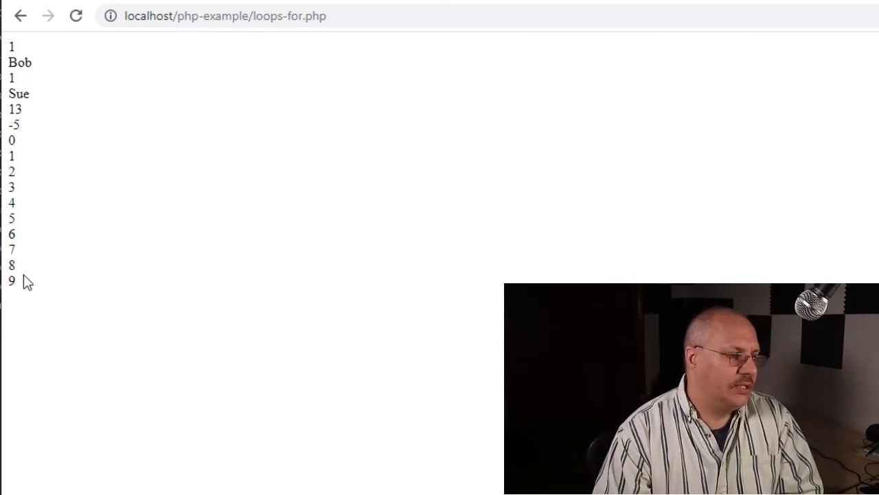